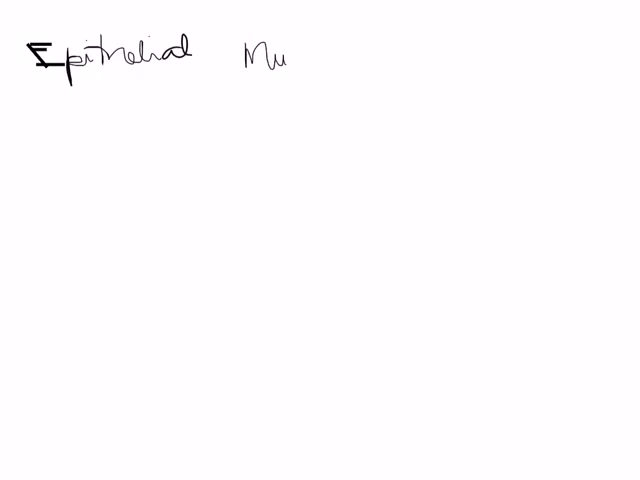
Step: Handwrite the headings 'Muscle', 'Connective' and 'Nervous' beside 'Epithelial' across the top
{"action": "type", "text": "scle Co"}
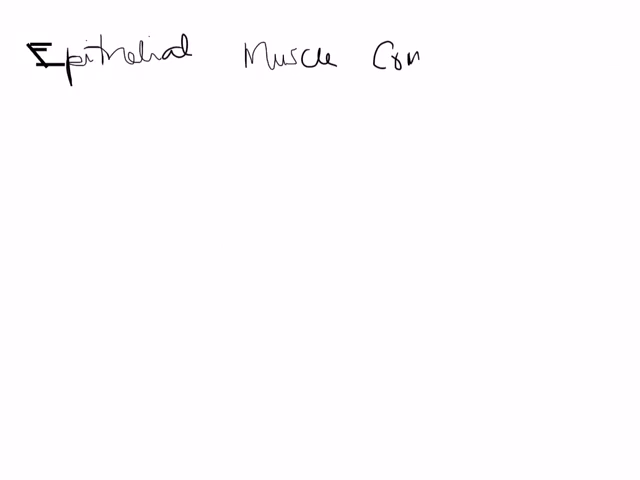
{"action": "type", "text": "nect"}
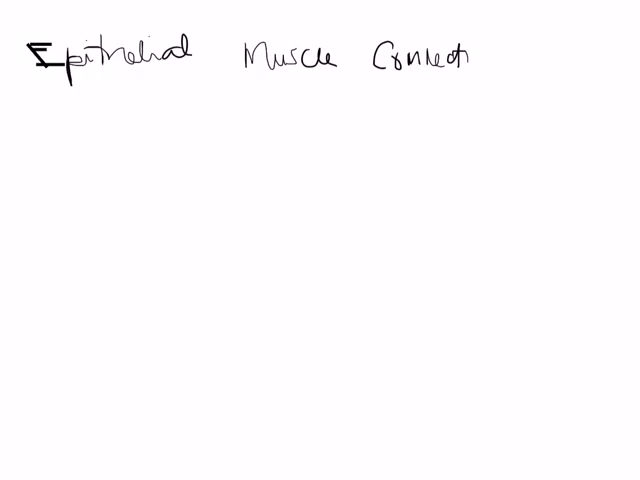
{"action": "type", "text": "ive x"}
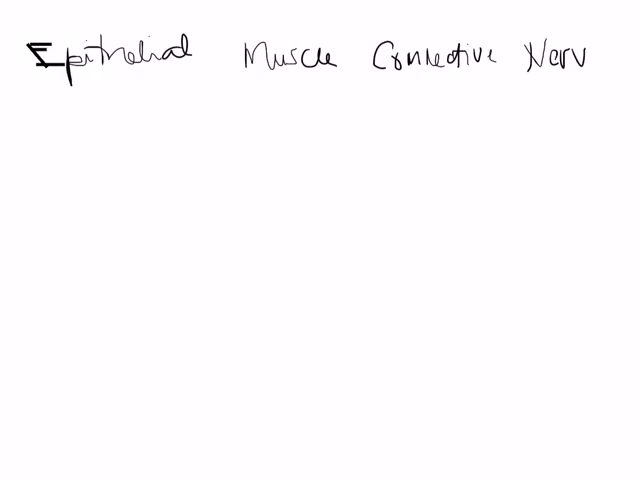
{"action": "type", "text": "ous"}
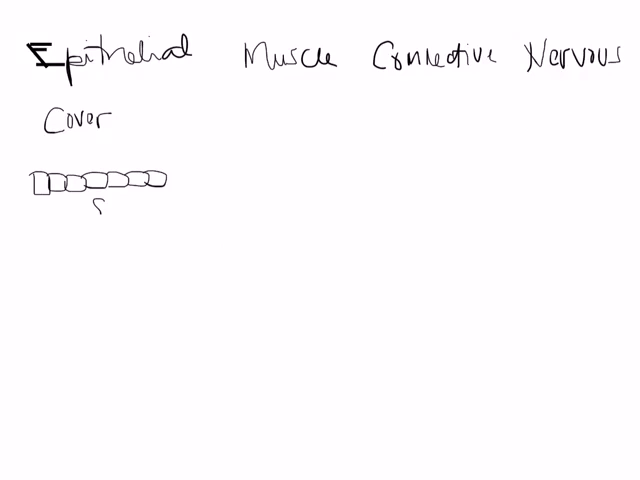
Step: Write 'Simple' under the cell row, then sketch layered cells labelled 'Stratified' beneath it
{"action": "type", "text": "Simpl"}
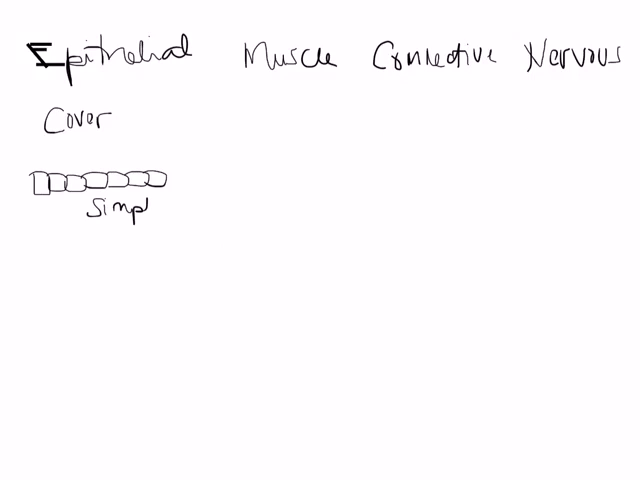
{"action": "type", "text": "le"}
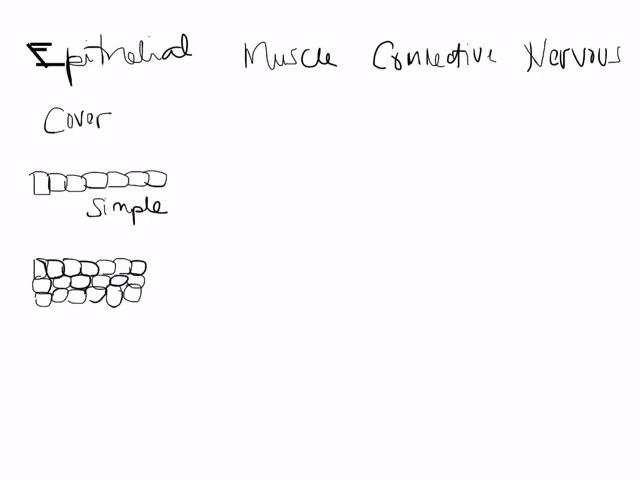
{"action": "type", "text": "Stra"}
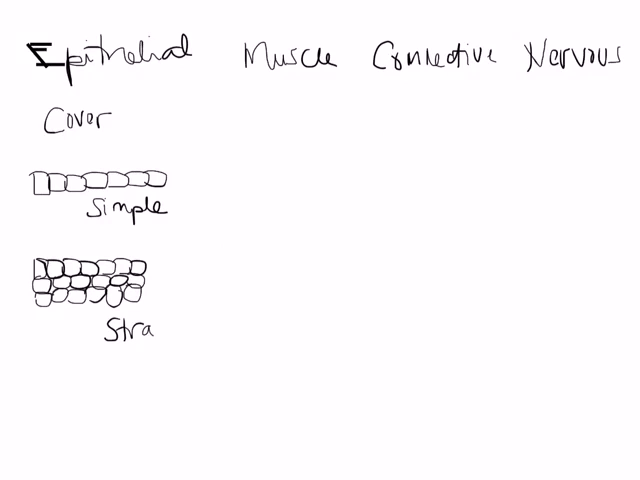
{"action": "type", "text": "tified"}
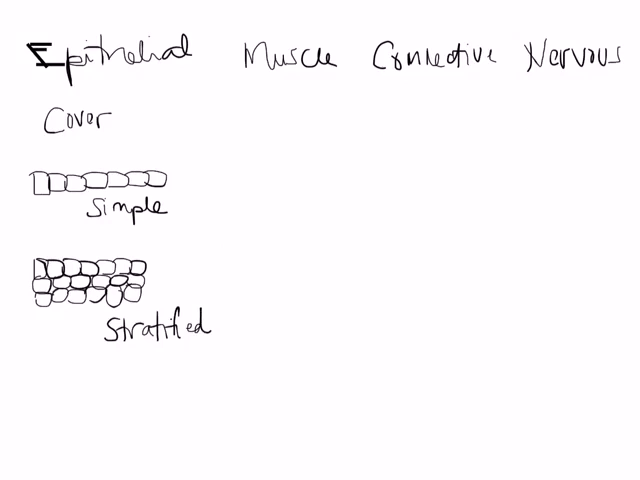
{"action": "type", "text": "Cor"}
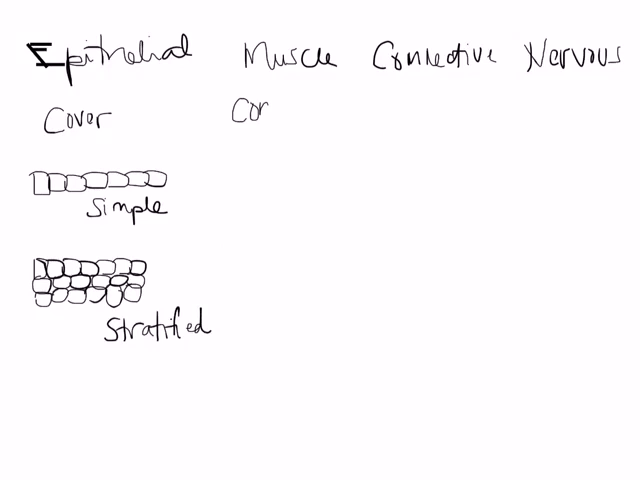
Step: Write 'Contract' and 'Pull' under Muscle and sketch a bundle of long muscle fibres
{"action": "type", "text": "ntrac"}
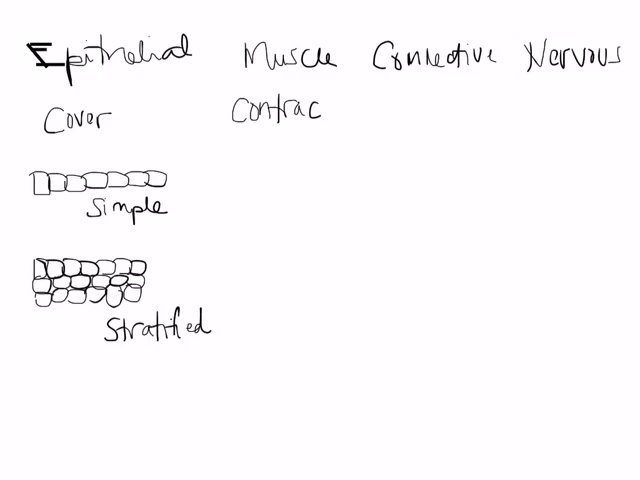
{"action": "type", "text": "t"}
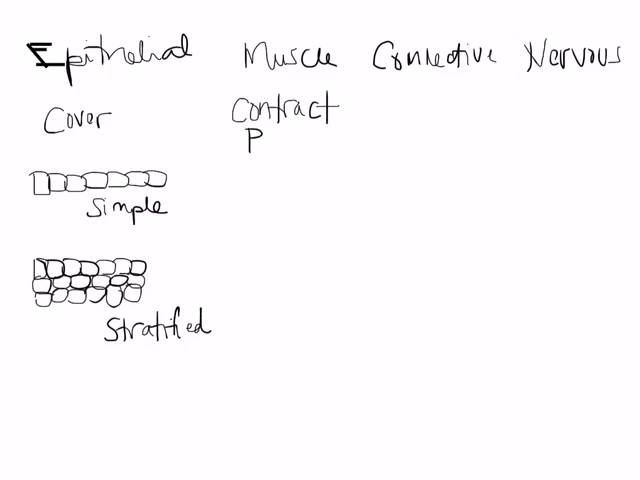
{"action": "type", "text": "Pull"}
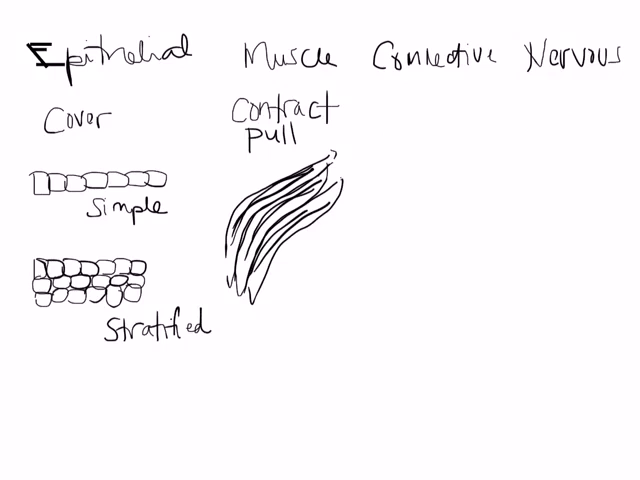
{"action": "type", "text": "So"}
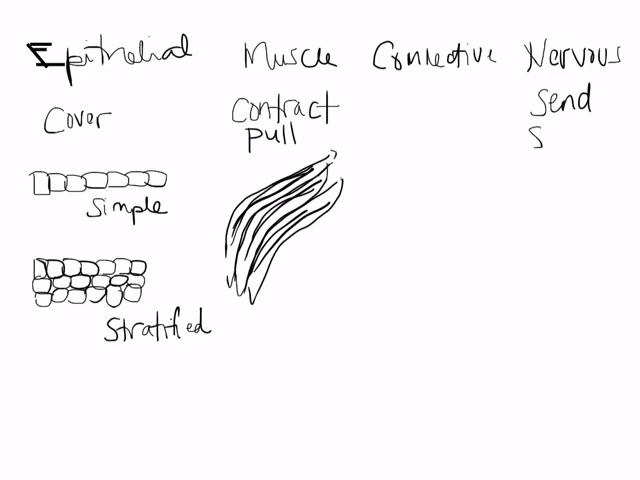
Step: Write 'Send signals' under Nervous and draw a neuron's long axon below its cell body
{"action": "type", "text": "Sign-"}
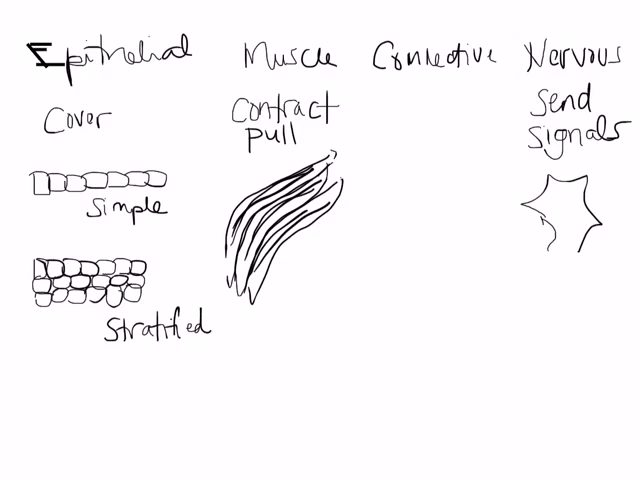
{"action": "left_click_drag", "start_coordinate": [555, 250], "coordinate": [560, 400]}
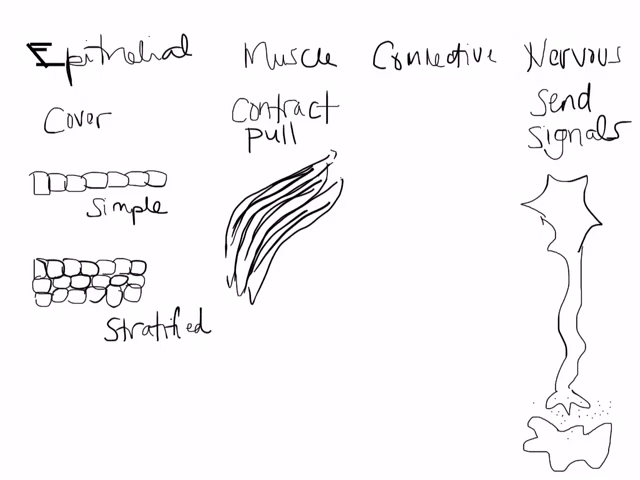
Step: Write 'Support' under Connective and begin 'struct' for structure below it
{"action": "type", "text": "Si"}
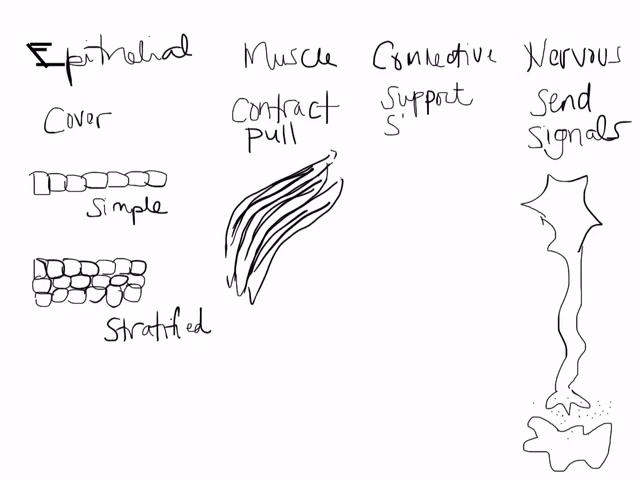
{"action": "type", "text": "struct"}
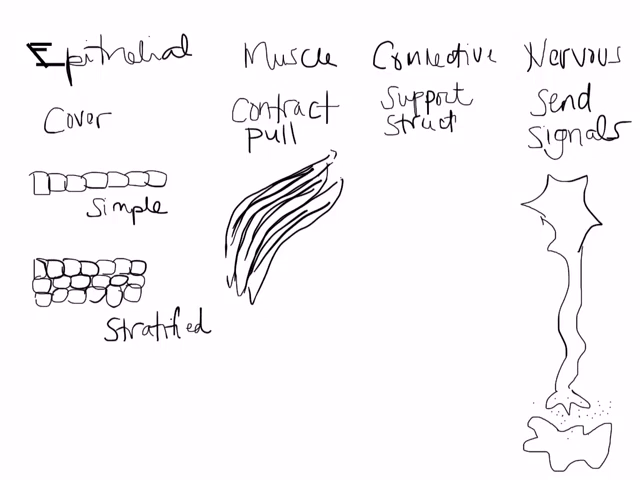